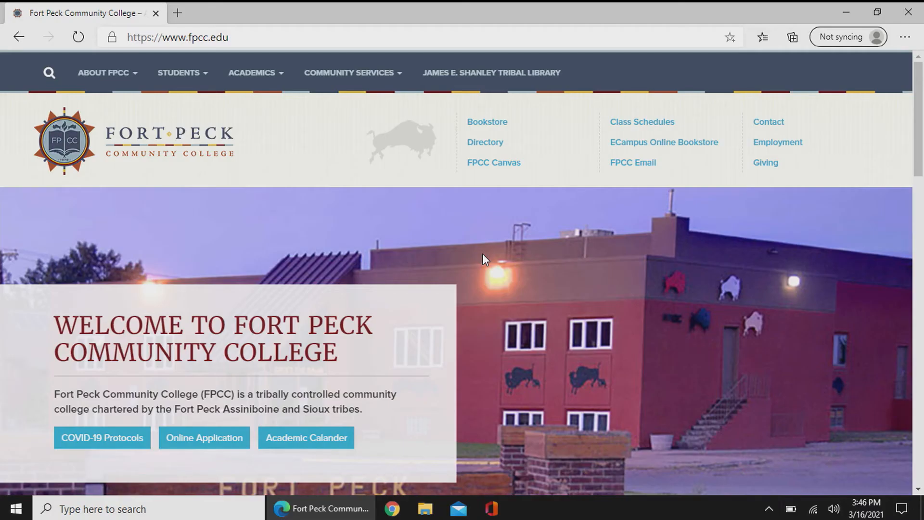
mouse_move(521, 175)
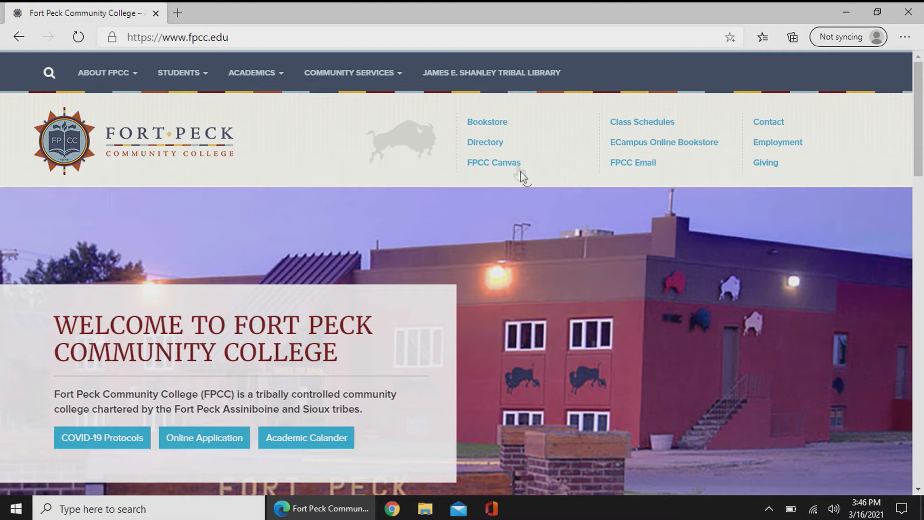
Follow the FPCC Canvas header quick-link to reach the Canvas login page
click(494, 162)
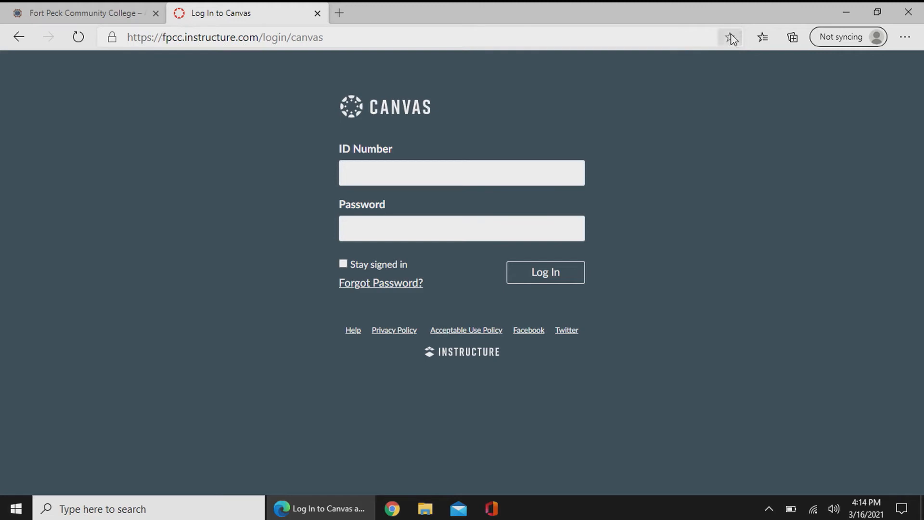
Save the Canvas login page as the 'Log In to Canvas' favorite on the Favorites bar
click(729, 37)
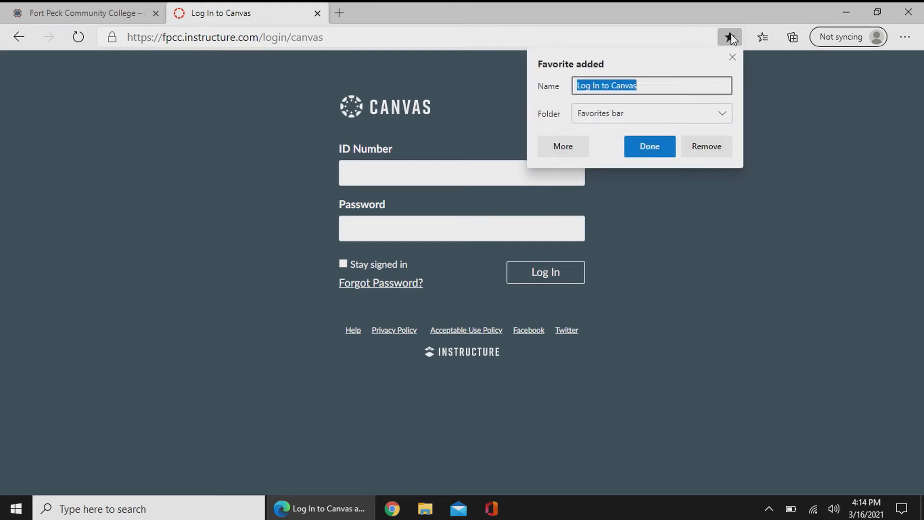
mouse_move(649, 146)
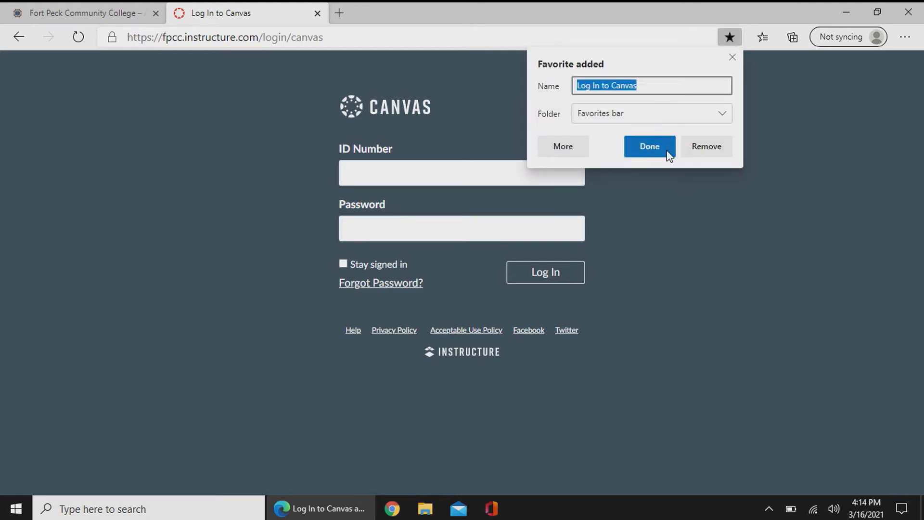
click(648, 146)
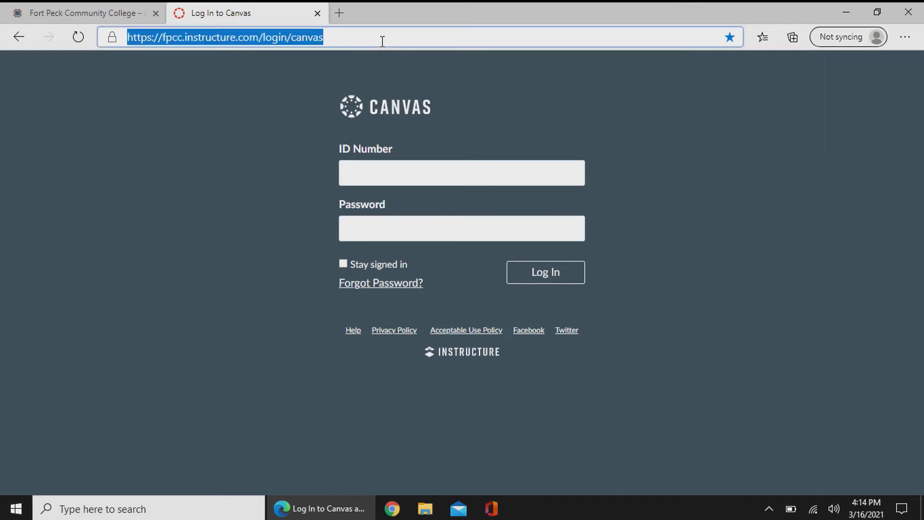
Create a new desktop shortcut pointing to the pasted Canvas login URL
click(846, 11)
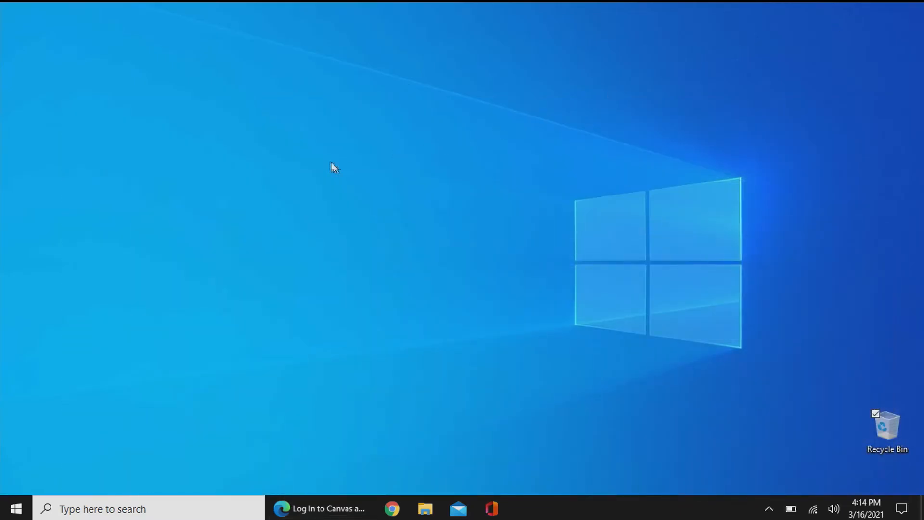
right_click(335, 167)
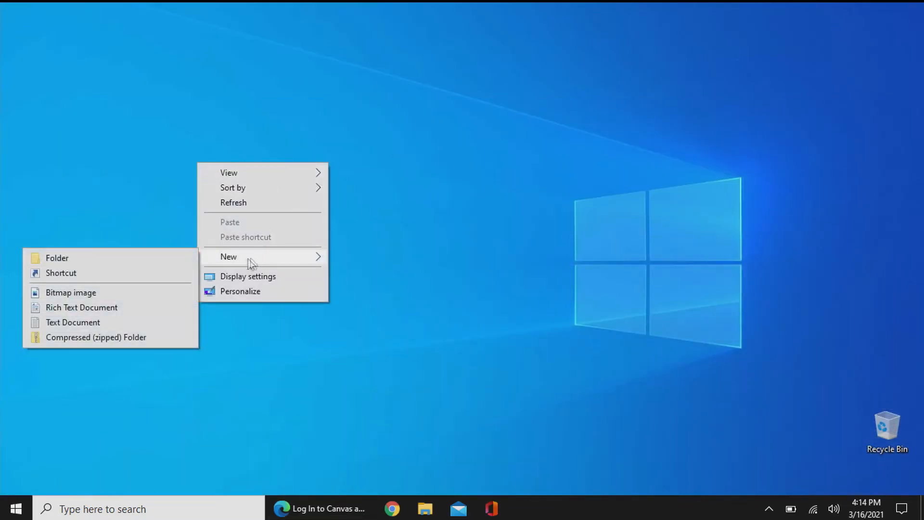
click(60, 273)
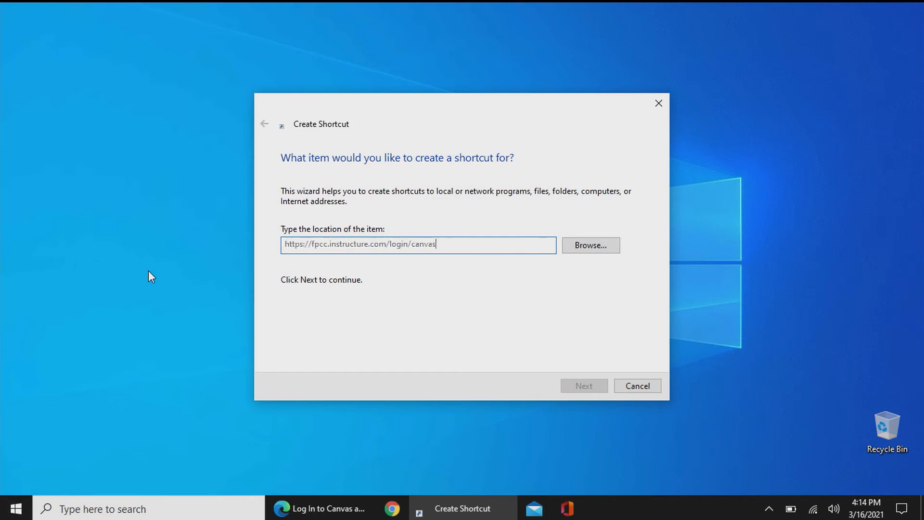
click(583, 385)
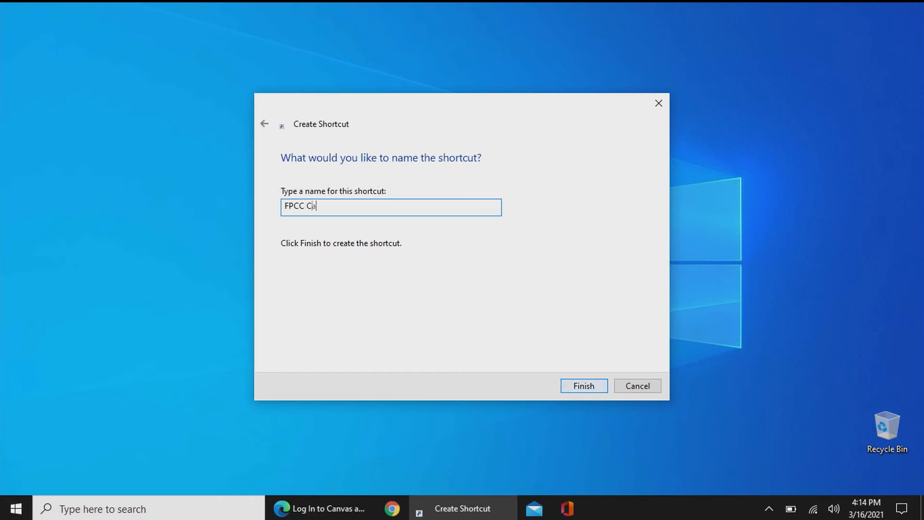
click(584, 385)
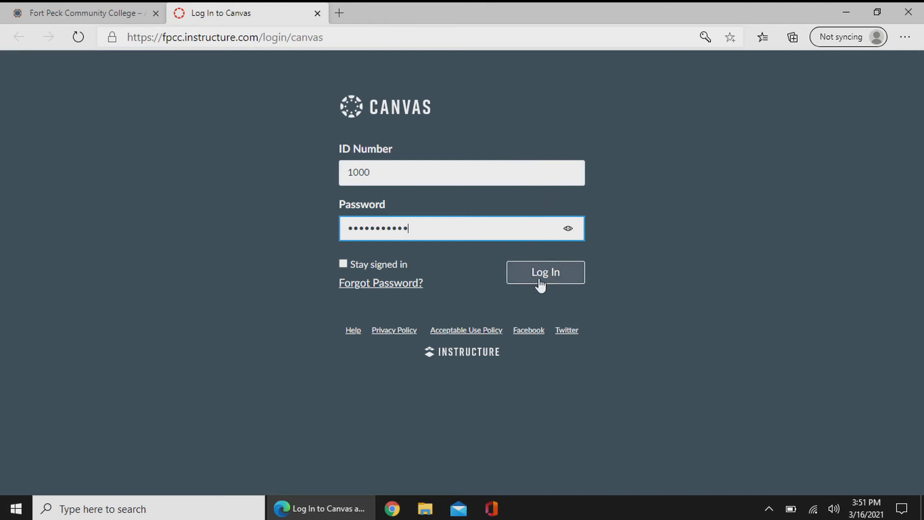
Log in with the entered ID number and password to reach the Canvas Dashboard
click(544, 271)
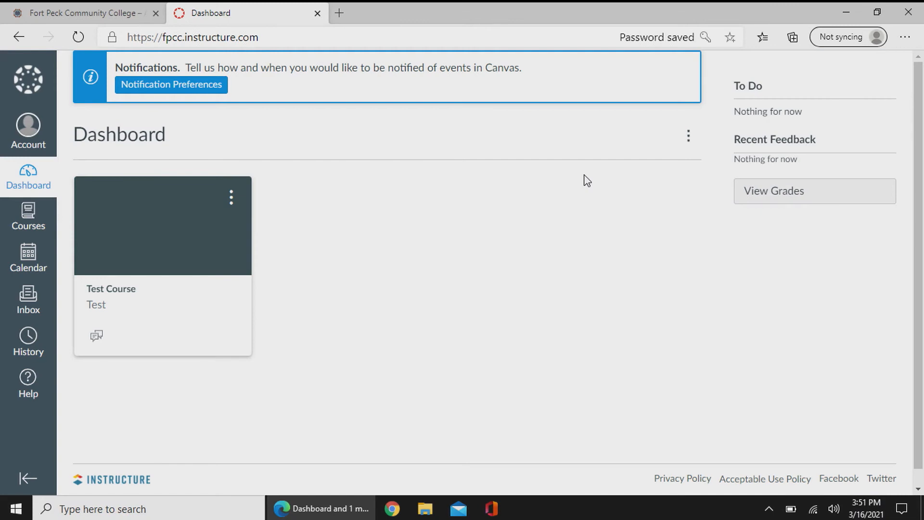